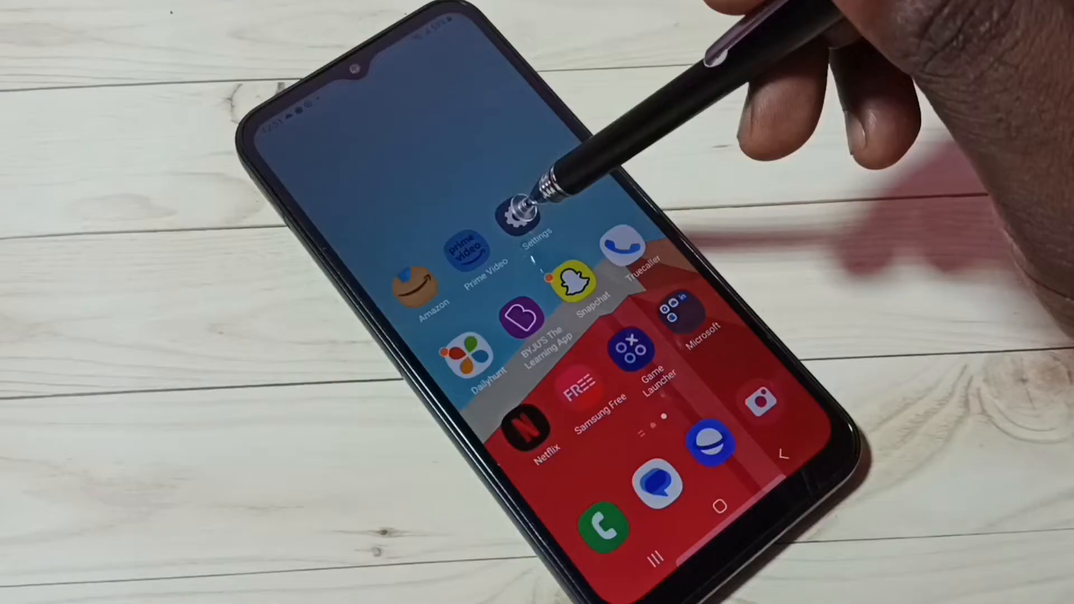
Launch Settings from the home screen and scroll down to About phone at the bottom
left_click(528, 220)
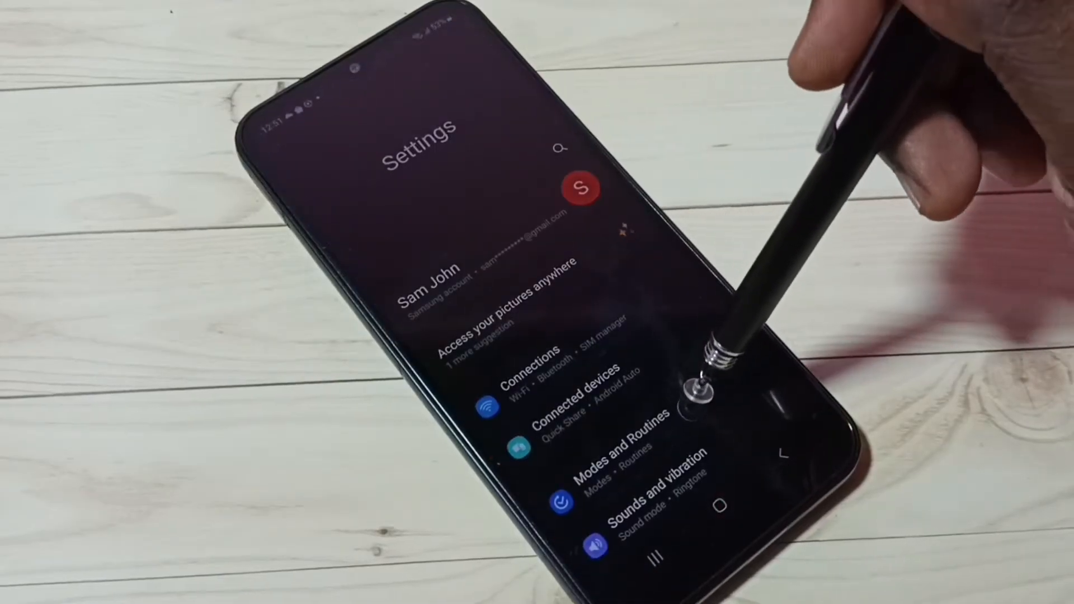
scroll("down", 3)
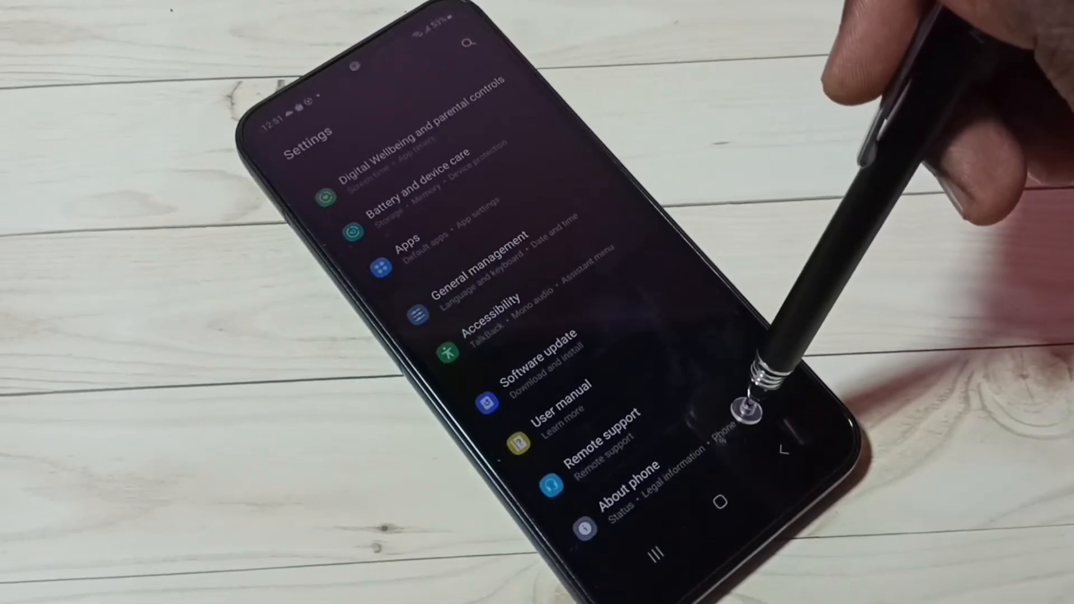
left_click(617, 482)
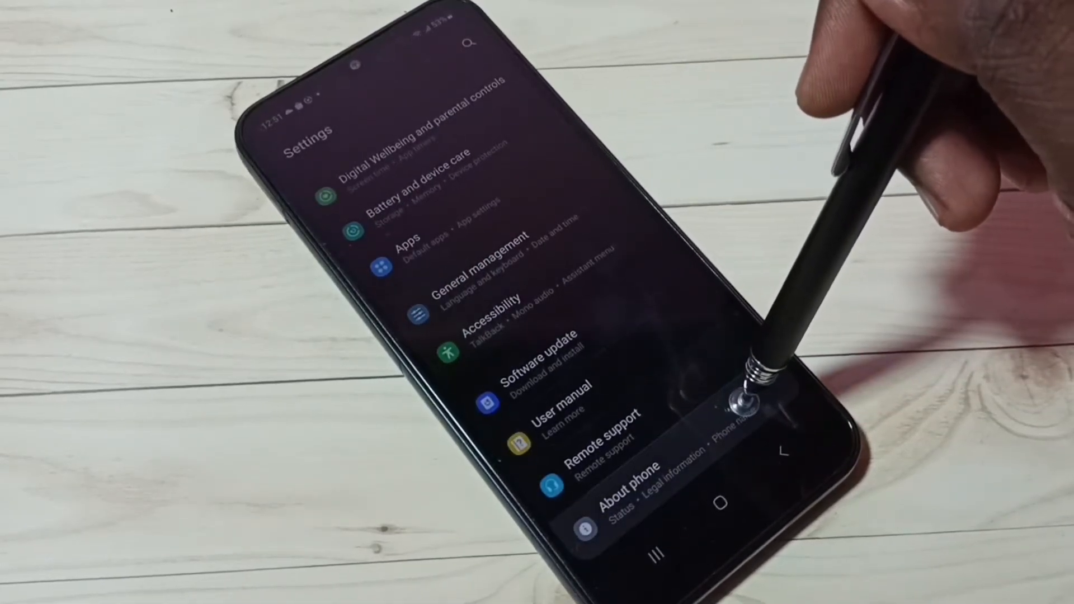
left_click(623, 489)
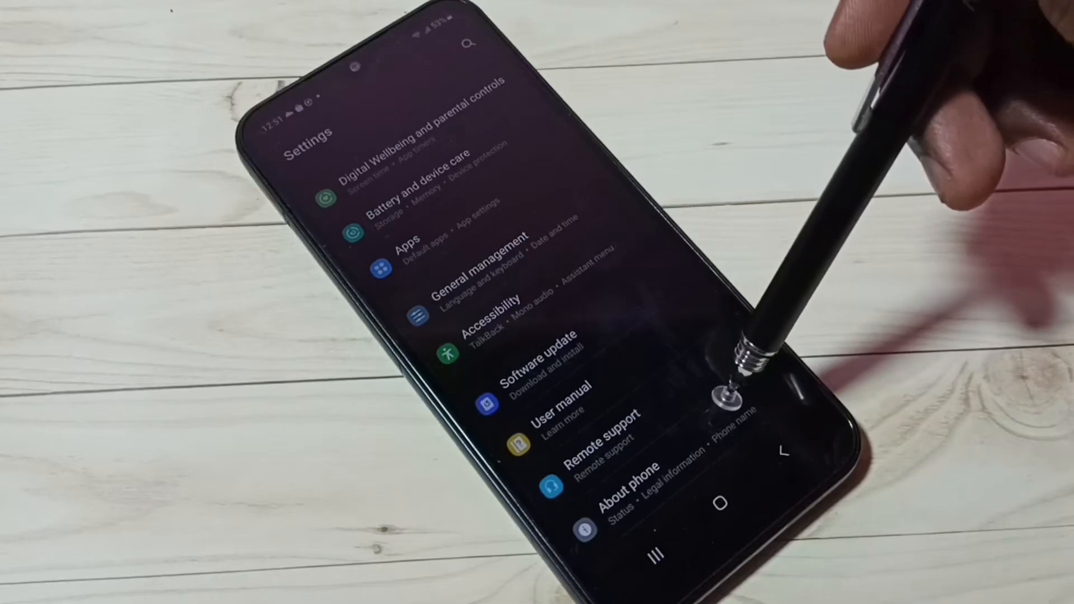
Scroll to the bottom of Settings and enter Developer options, which shows as on
scroll("down", 3)
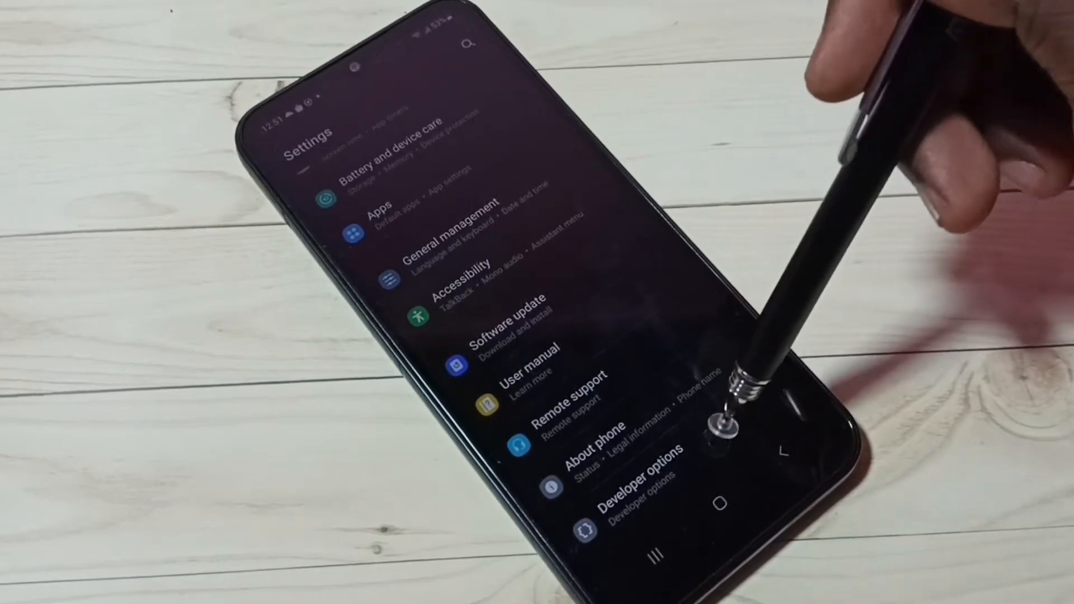
left_click(628, 475)
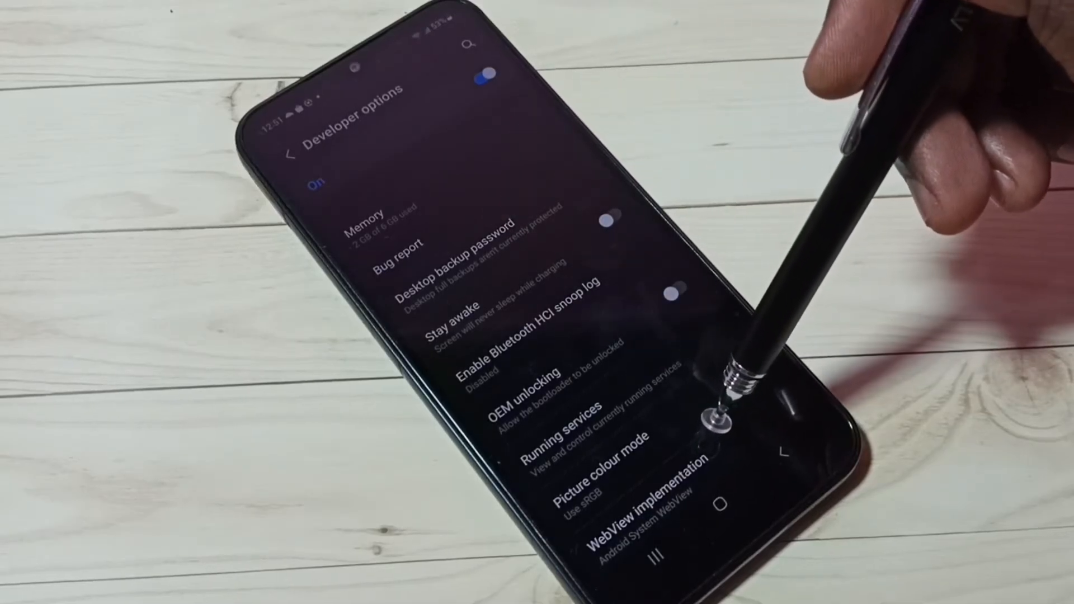
Turn on USB debugging, confirm the prompt, then switch the Developer options master toggle off
scroll("down", 3)
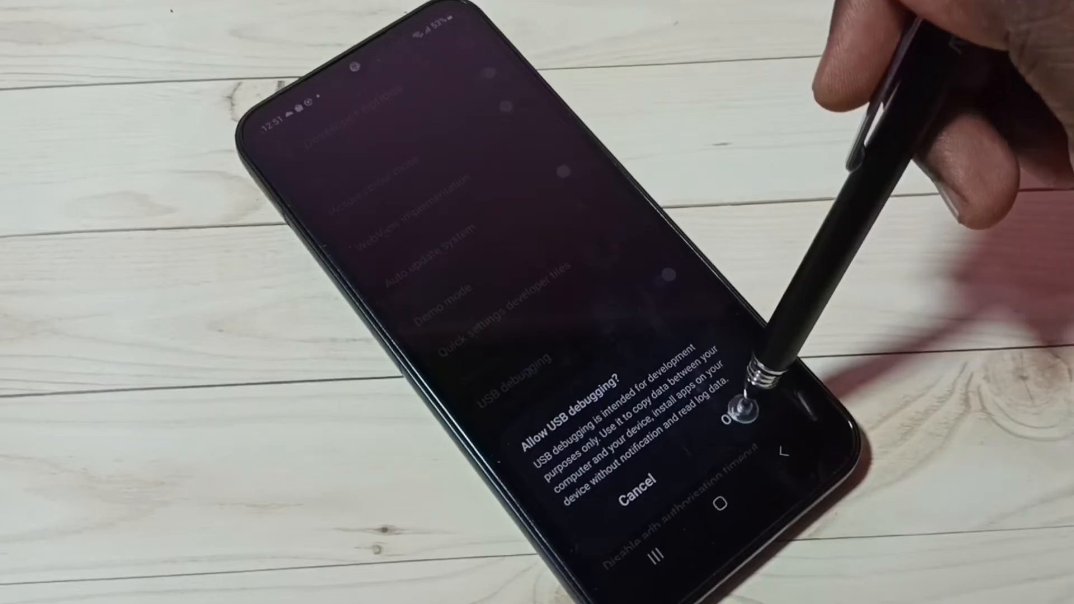
left_click(734, 411)
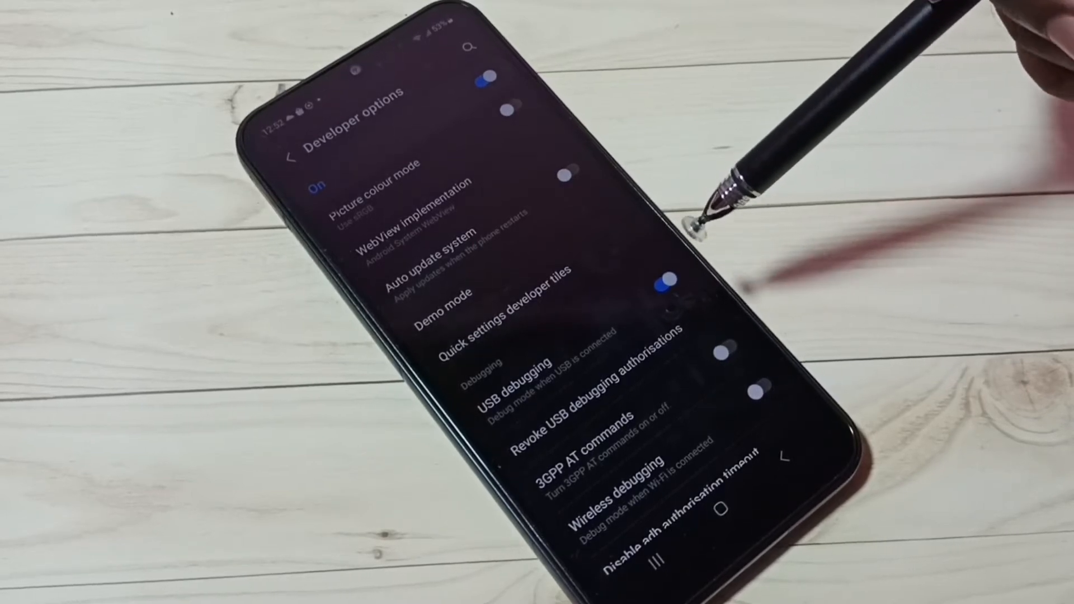
left_click(668, 284)
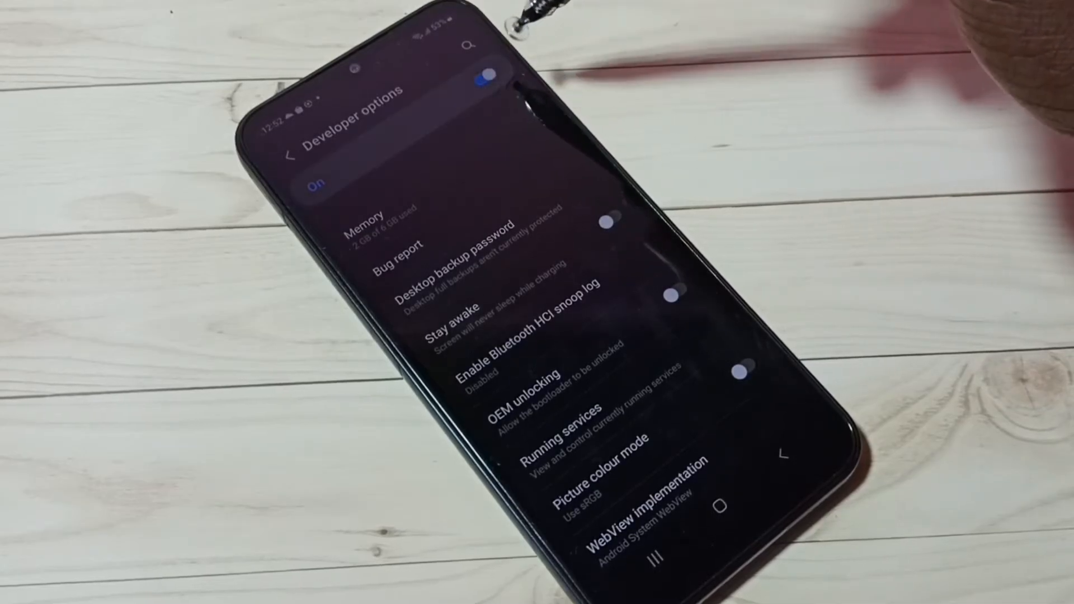
left_click(486, 78)
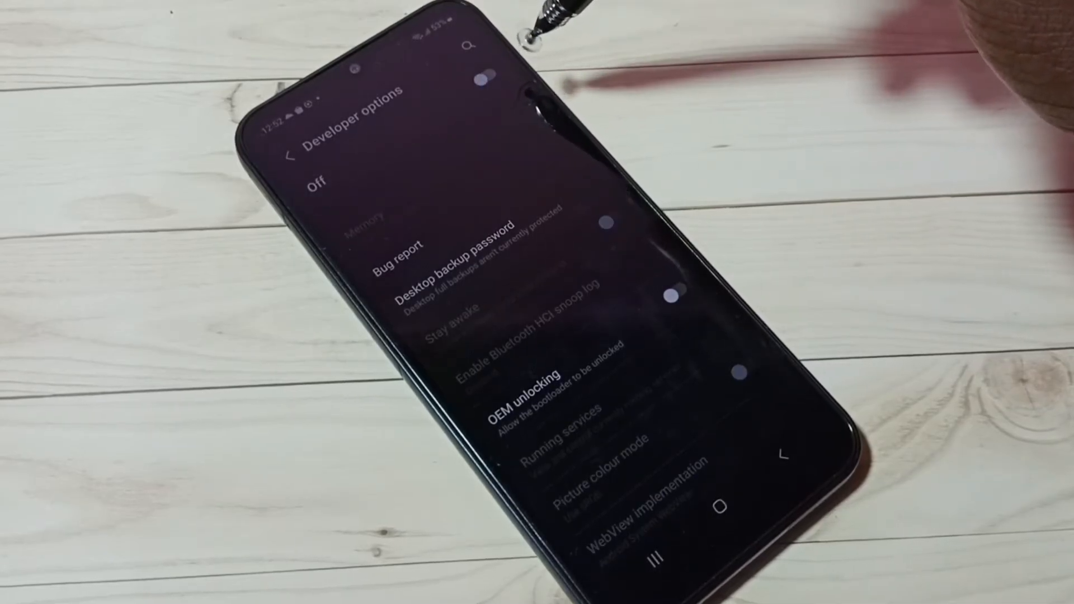